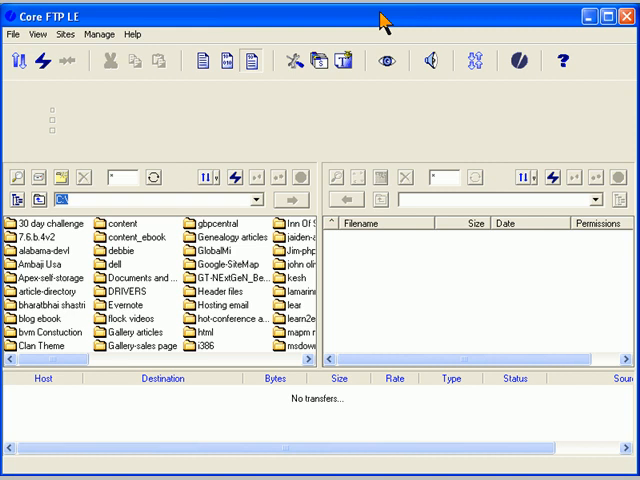
{"action": "mouse_move", "coordinate": [164, 188]}
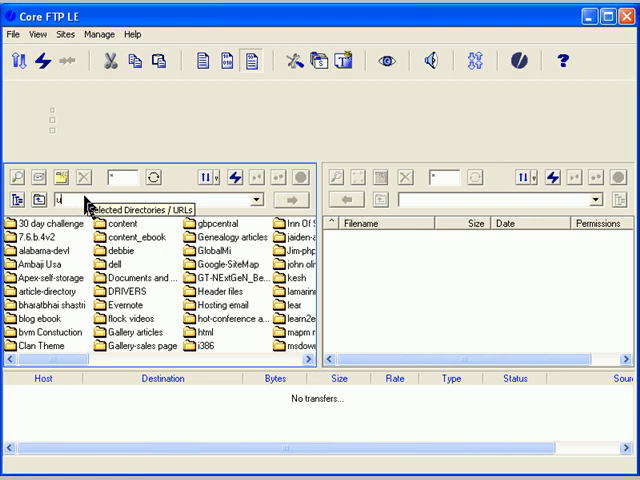
- Point the local pane at C:\unzipped and browse its package folders
{"action": "type", "text": "unzipped"}
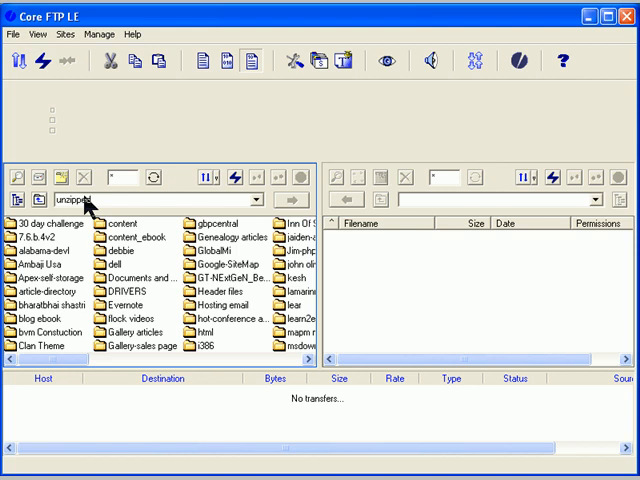
{"action": "mouse_move", "coordinate": [124, 222]}
{"action": "type", "text": "C:\\"}
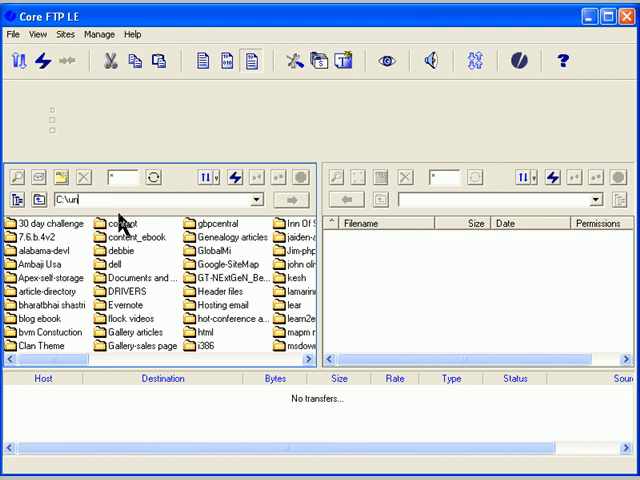
{"action": "type", "text": "unzipped\\"}
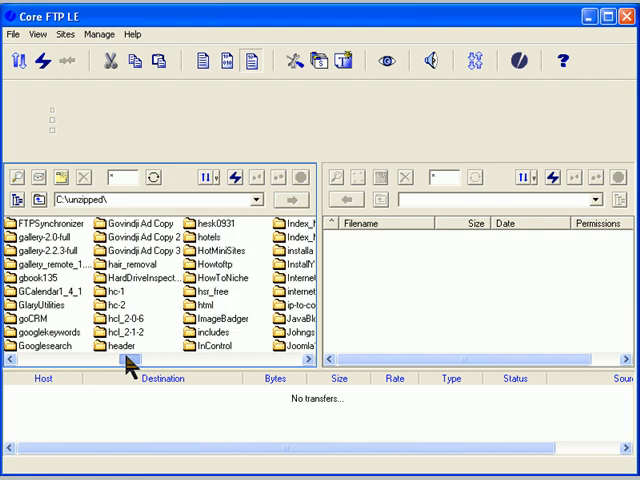
{"action": "scroll", "scroll_direction": "right", "scroll_amount": 3}
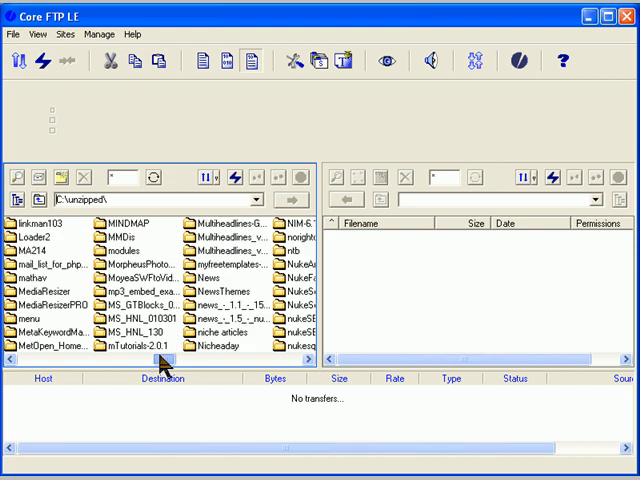
{"action": "mouse_move", "coordinate": [200, 328]}
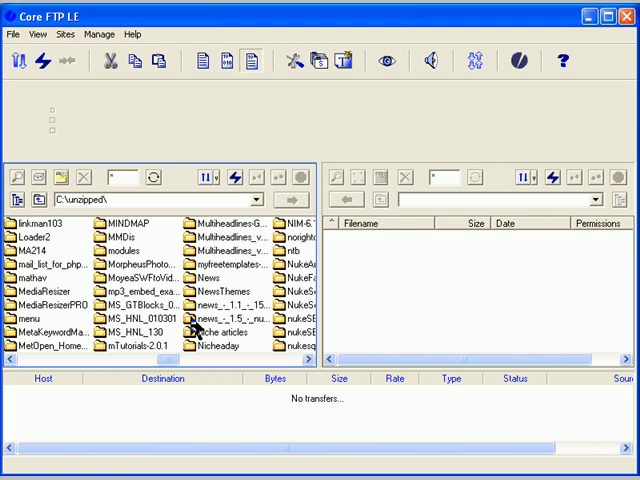
- Drill into the nested MS_HNL_010301 package folder with blocks, images, modules and installer files
{"action": "double_click", "coordinate": [224, 320]}
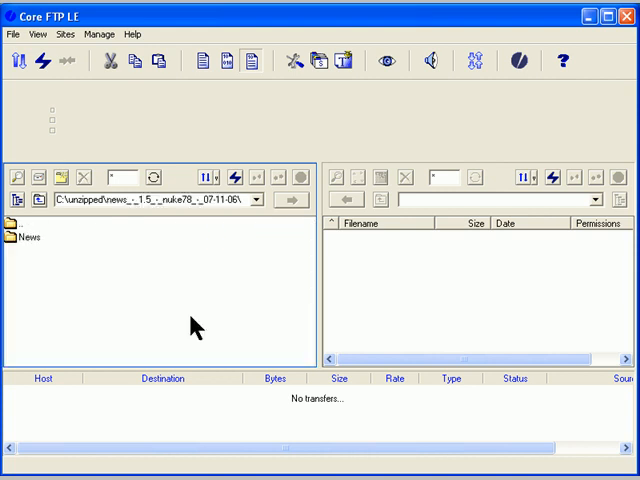
{"action": "mouse_move", "coordinate": [48, 90]}
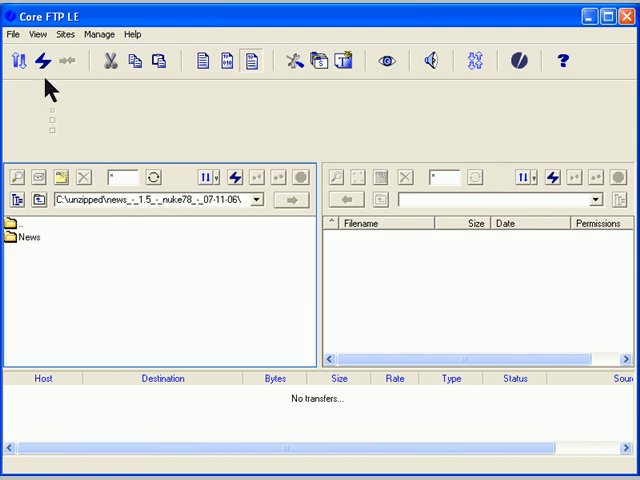
{"action": "mouse_move", "coordinate": [16, 224]}
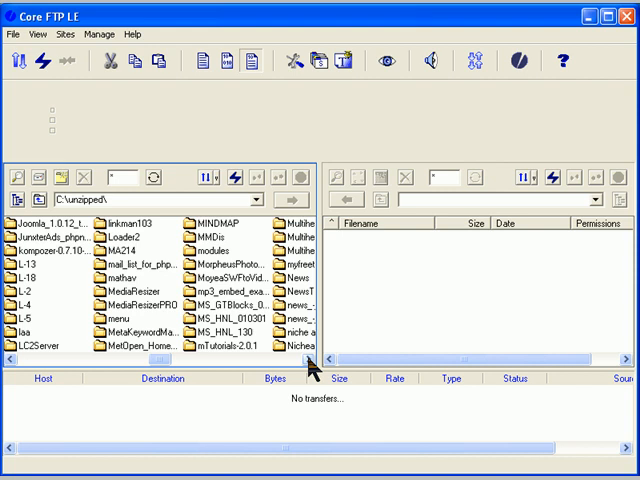
{"action": "mouse_move", "coordinate": [210, 356]}
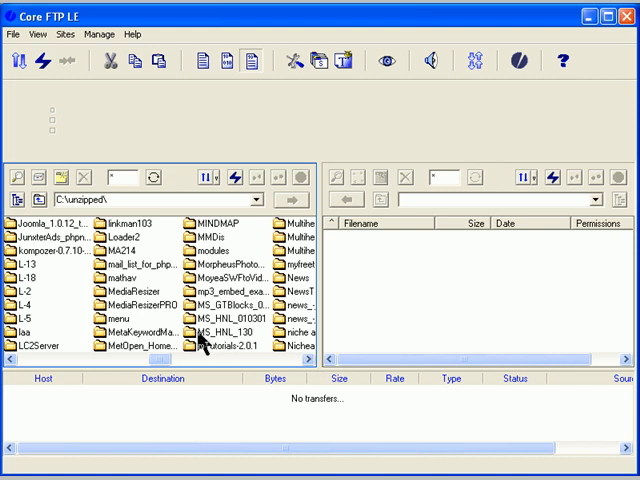
{"action": "mouse_move", "coordinate": [200, 338]}
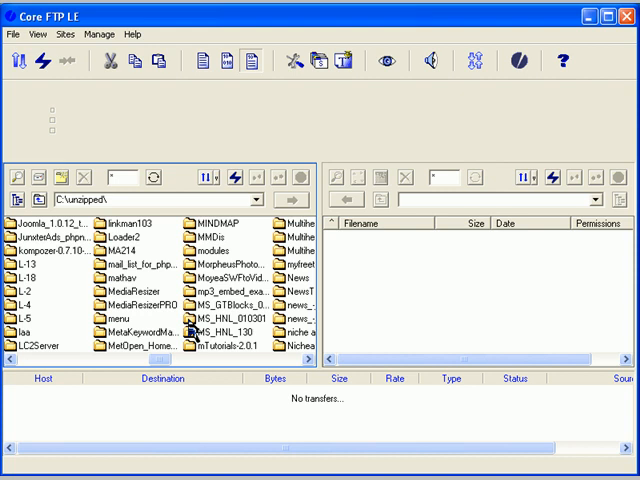
{"action": "double_click", "coordinate": [222, 322]}
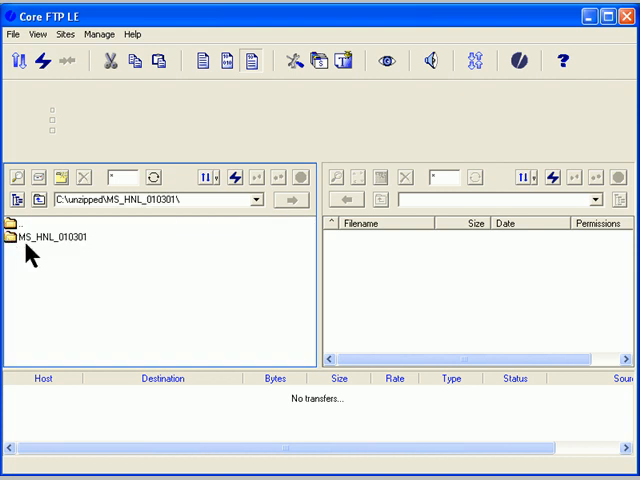
{"action": "double_click", "coordinate": [50, 236]}
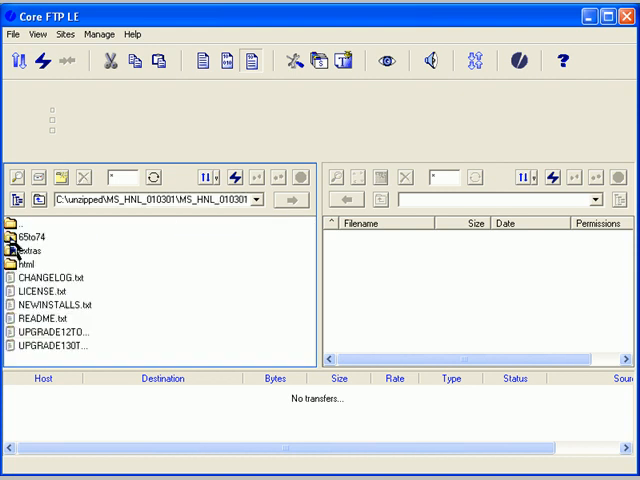
{"action": "mouse_move", "coordinate": [52, 262]}
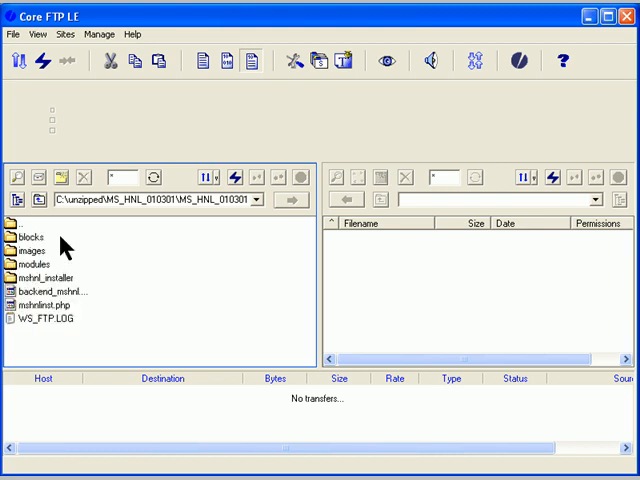
{"action": "mouse_move", "coordinate": [52, 304]}
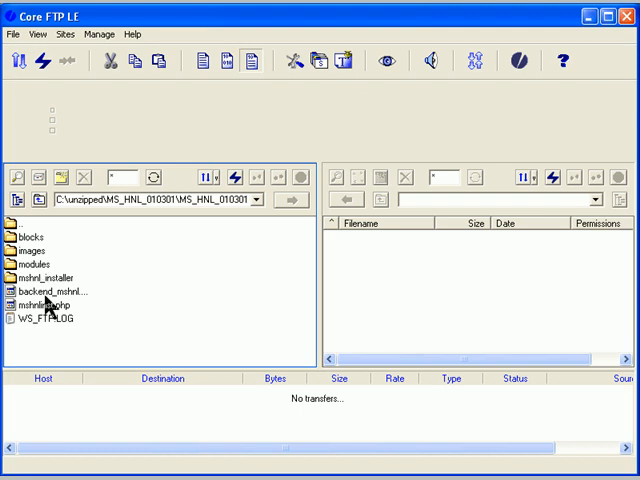
{"action": "mouse_move", "coordinate": [62, 250]}
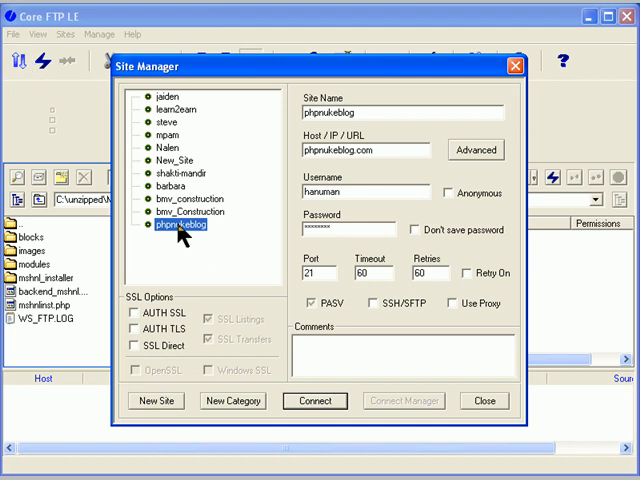
{"action": "mouse_move", "coordinate": [324, 416]}
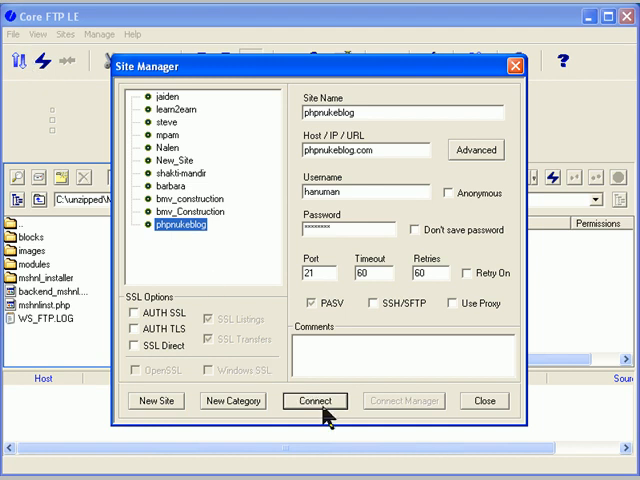
- Connect to the phpnukeblog site and enter its public_html folder on the server
{"action": "left_click", "coordinate": [314, 400]}
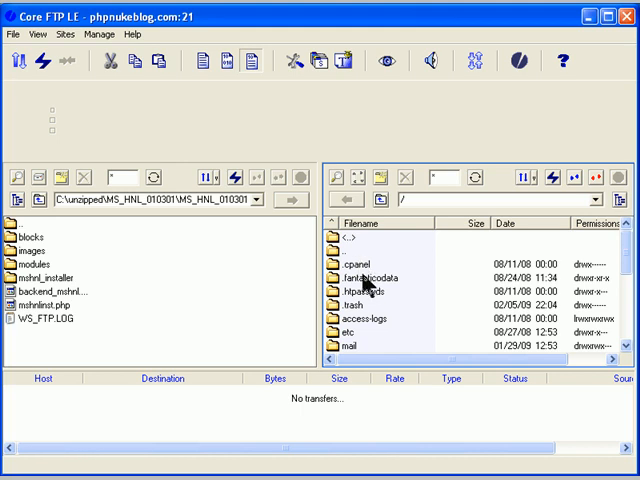
{"action": "mouse_move", "coordinate": [360, 322]}
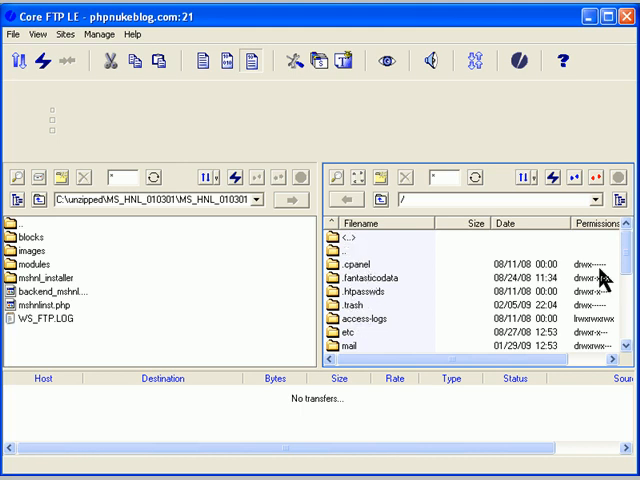
{"action": "scroll", "scroll_direction": "down", "scroll_amount": 3}
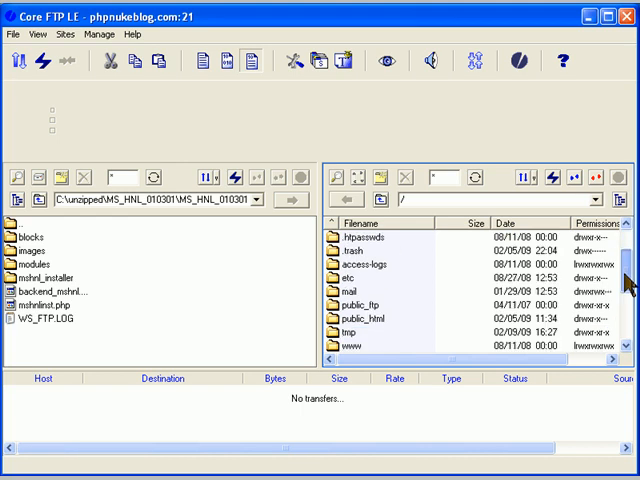
{"action": "scroll", "scroll_direction": "down", "scroll_amount": 3}
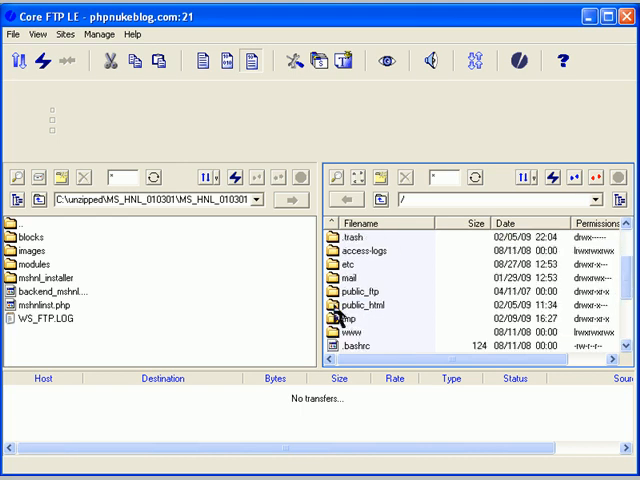
{"action": "left_click", "coordinate": [376, 296]}
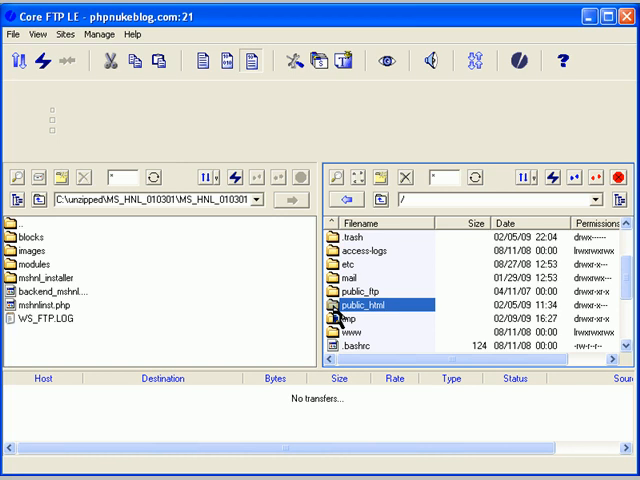
{"action": "double_click", "coordinate": [378, 298]}
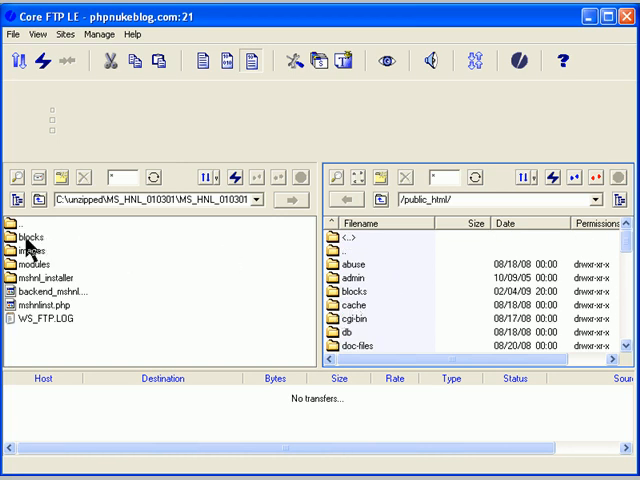
{"action": "mouse_move", "coordinate": [364, 282]}
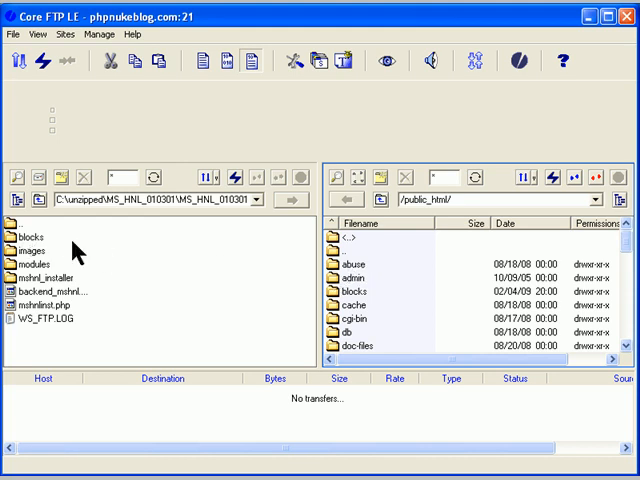
{"action": "mouse_move", "coordinate": [356, 296]}
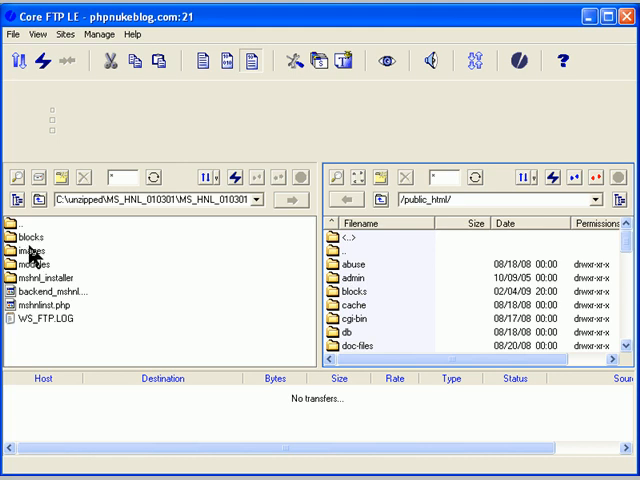
{"action": "mouse_move", "coordinate": [48, 302]}
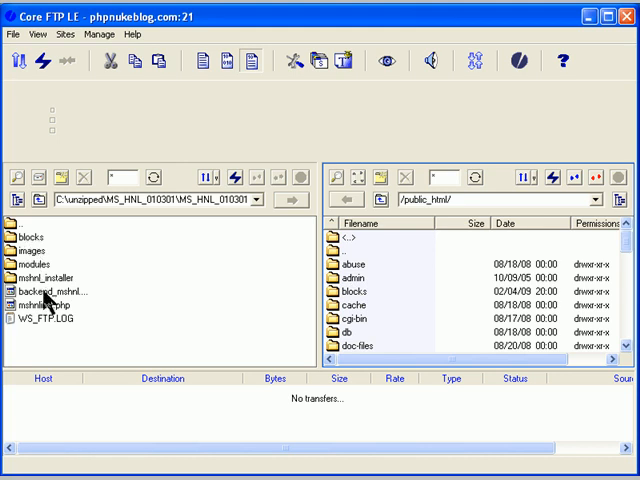
{"action": "mouse_move", "coordinate": [56, 244]}
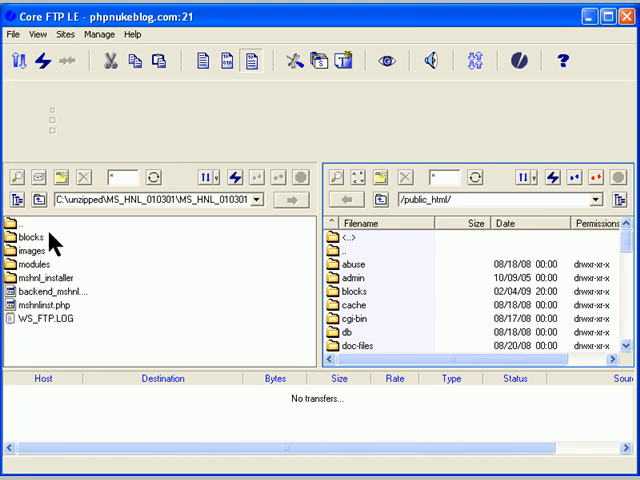
- Upload all local package items into public_html, choosing Overwrite All for existing files
{"action": "left_click", "coordinate": [32, 250]}
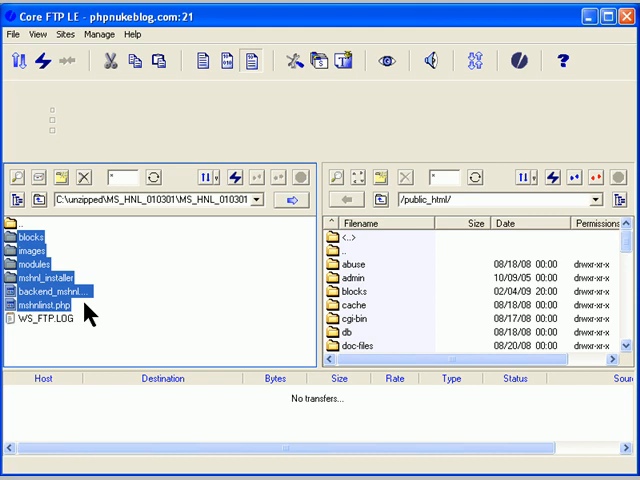
{"action": "mouse_move", "coordinate": [404, 322]}
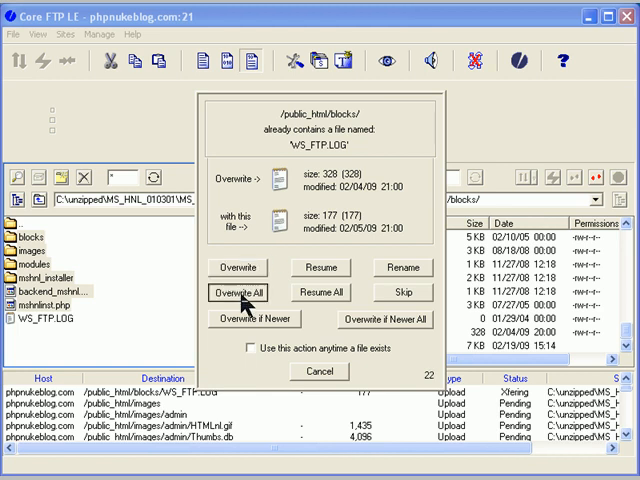
{"action": "left_click", "coordinate": [240, 292]}
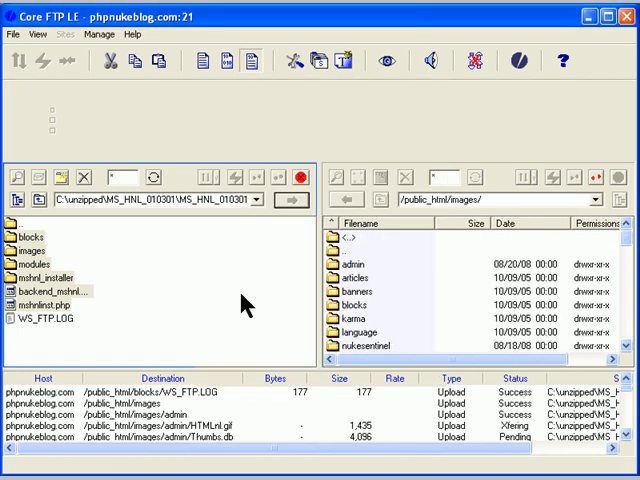
{"action": "double_click", "coordinate": [358, 256]}
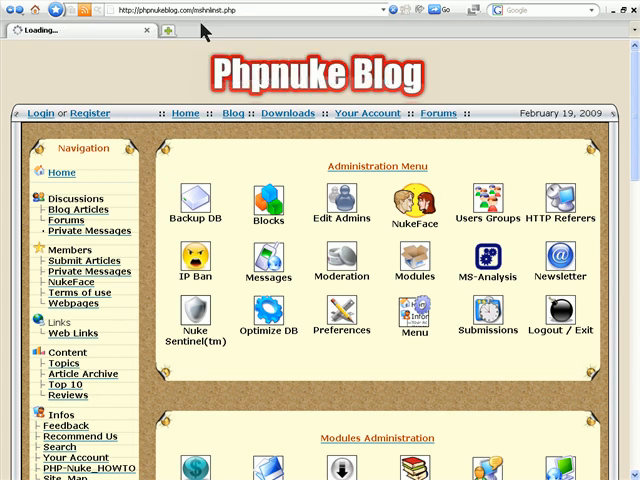
- Bring up the Phpnuke Blog Administration Menu in the browser
{"action": "left_click", "coordinate": [562, 258]}
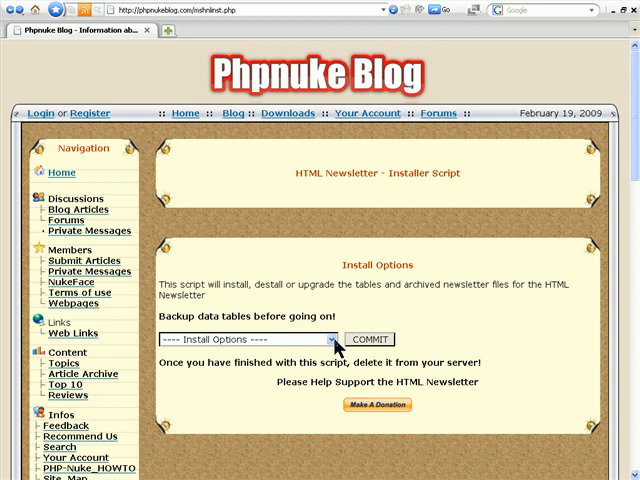
- Choose 'First Time Install' from the installer's Install Options list
{"action": "left_click", "coordinate": [322, 340]}
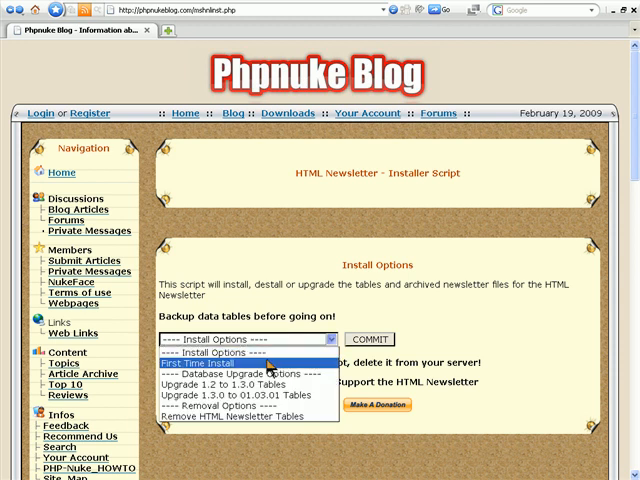
{"action": "left_click", "coordinate": [204, 360]}
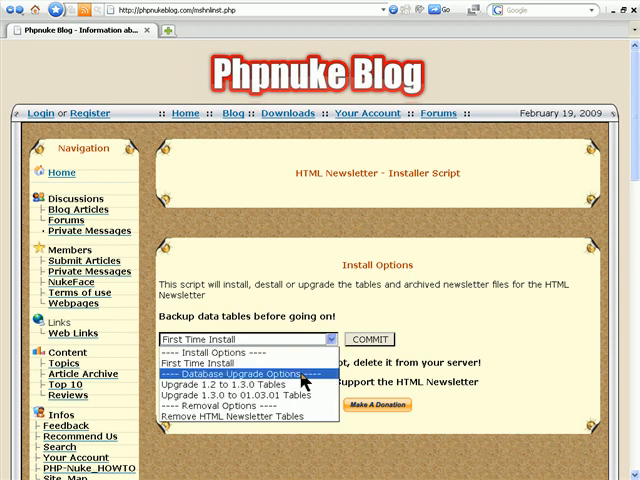
{"action": "mouse_move", "coordinate": [244, 384]}
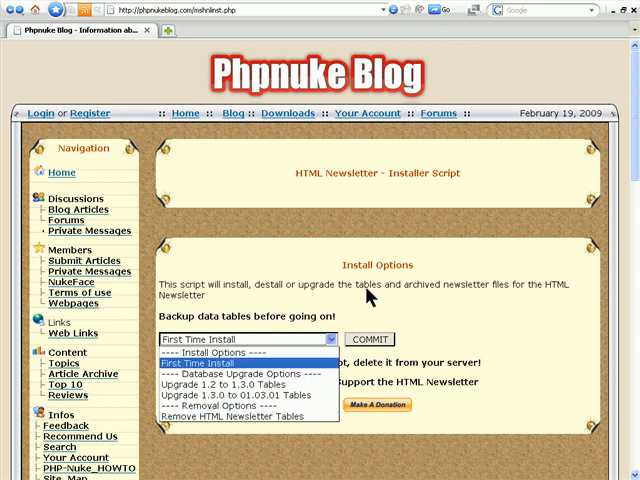
{"action": "mouse_move", "coordinate": [412, 318]}
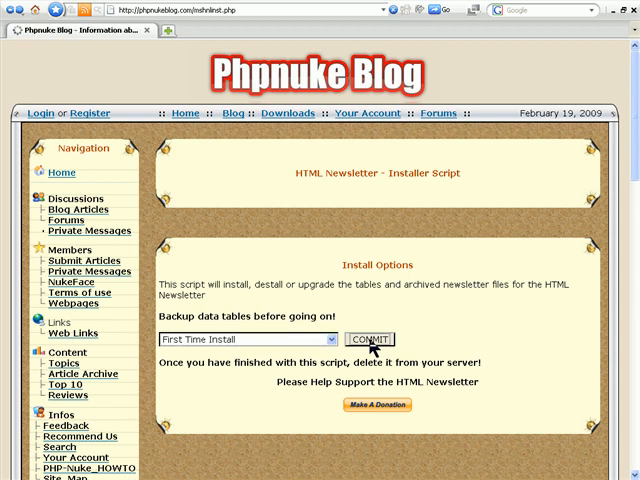
- COMMIT the first-time install and view the table steps down to 'Operation Complete!'
{"action": "left_click", "coordinate": [376, 338]}
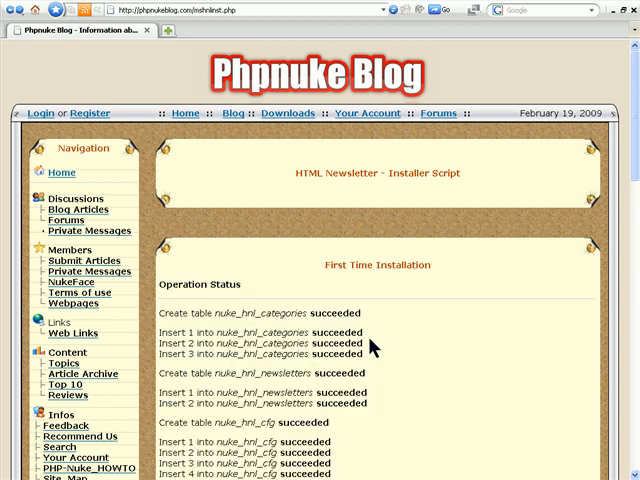
{"action": "scroll", "scroll_direction": "down", "scroll_amount": 3}
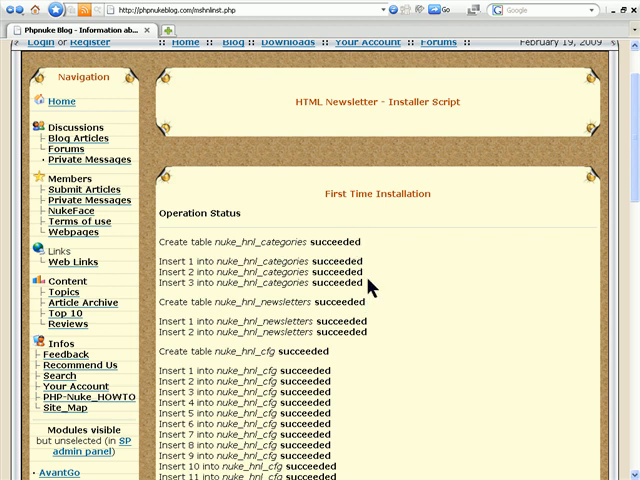
{"action": "scroll", "scroll_direction": "down", "scroll_amount": 3}
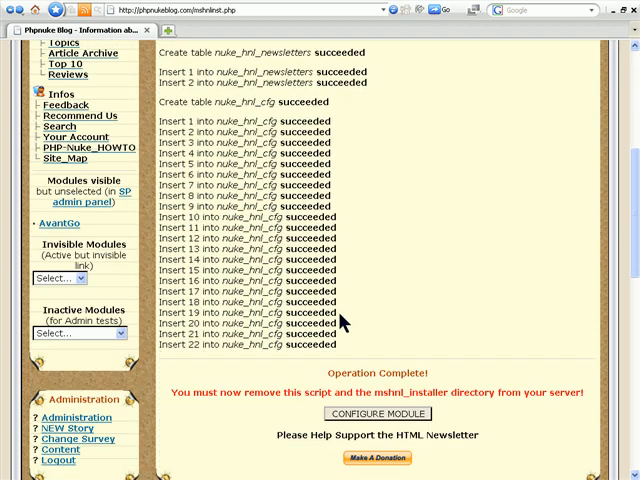
{"action": "mouse_move", "coordinate": [318, 120]}
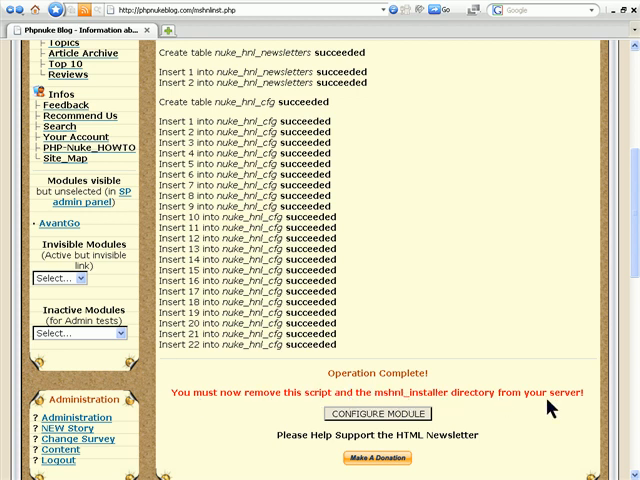
{"action": "mouse_move", "coordinate": [256, 22]}
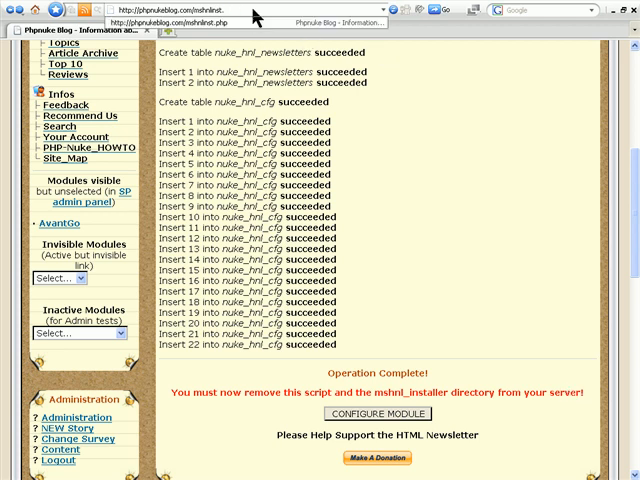
- Log in to the site's cPanel on port 2082 with the saved credentials and reach its home page
{"action": "left_click", "coordinate": [384, 12]}
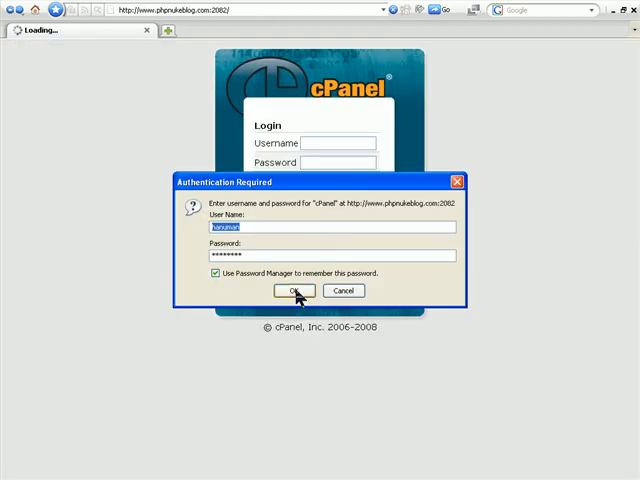
{"action": "left_click", "coordinate": [292, 290]}
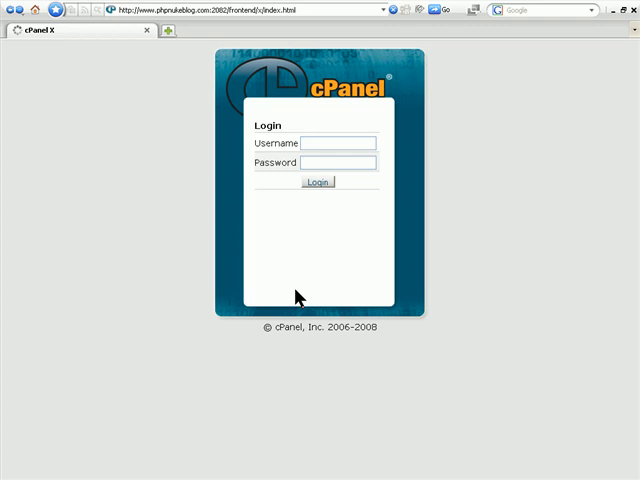
{"action": "left_click", "coordinate": [318, 180]}
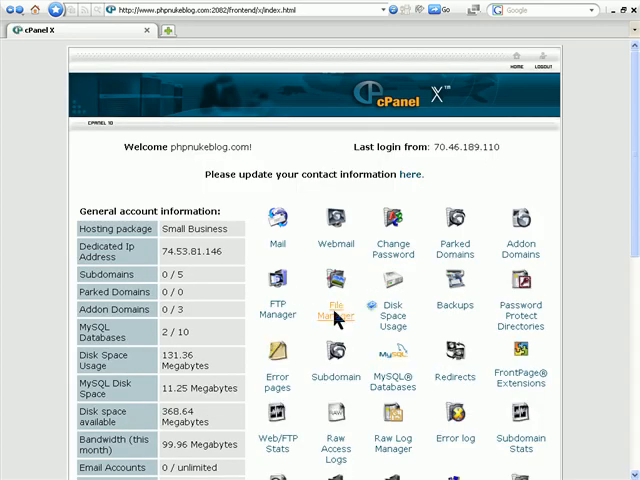
- In cPanel File Manager, move the mxhnl_installer folder to the trash
{"action": "left_click", "coordinate": [336, 300]}
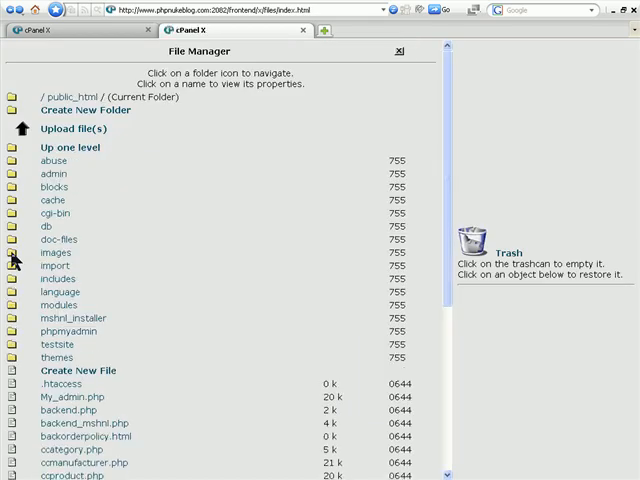
{"action": "mouse_move", "coordinate": [72, 318]}
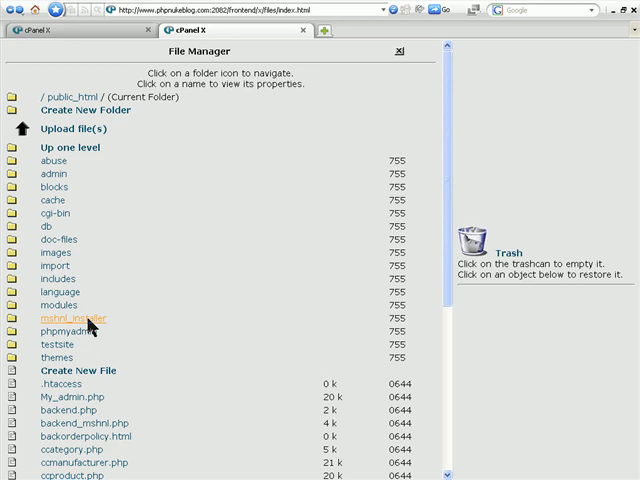
{"action": "left_click", "coordinate": [64, 318]}
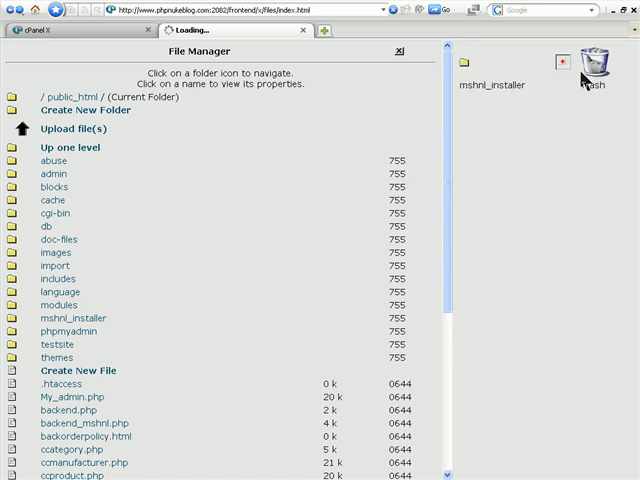
{"action": "left_click", "coordinate": [592, 60]}
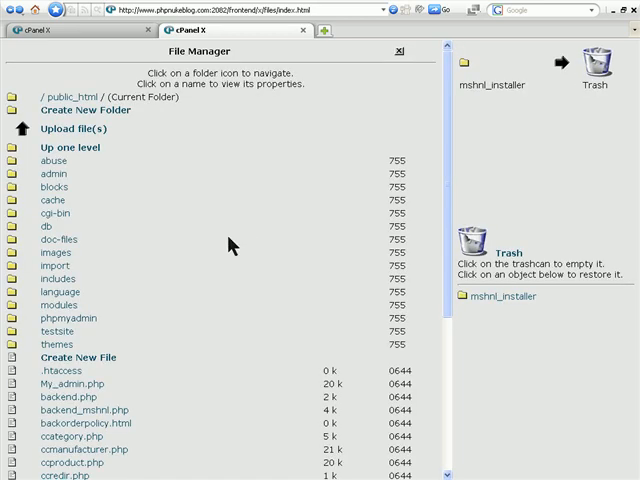
- Delete the mxhnlinst.php installer script and close the cPanel window
{"action": "scroll", "scroll_direction": "down", "scroll_amount": 3}
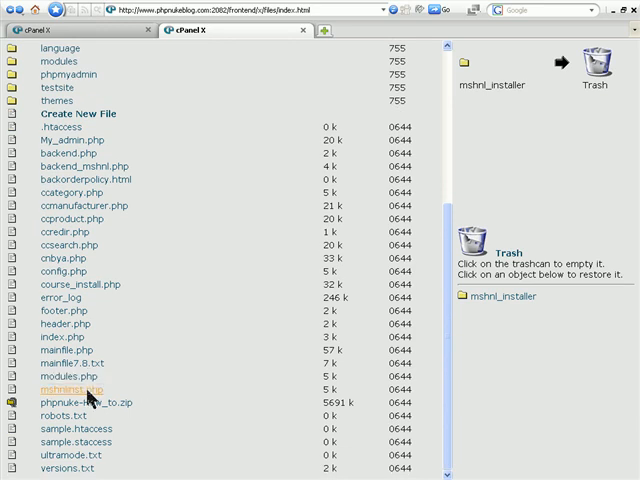
{"action": "left_click", "coordinate": [68, 388]}
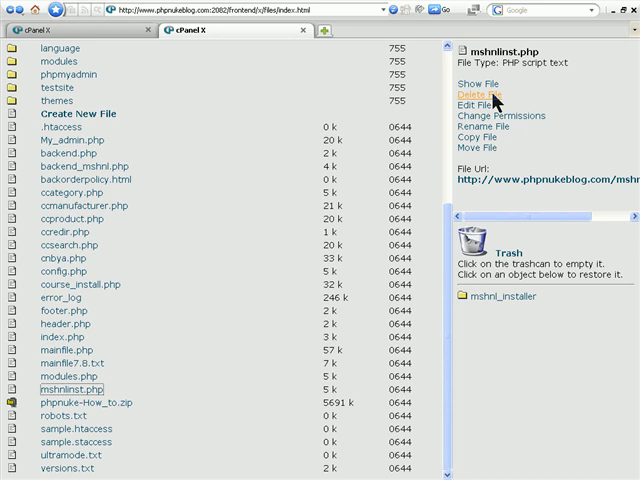
{"action": "left_click", "coordinate": [480, 88]}
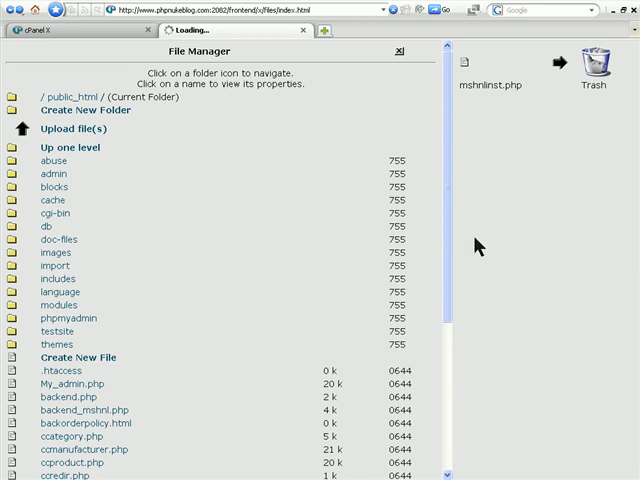
{"action": "left_click", "coordinate": [592, 66]}
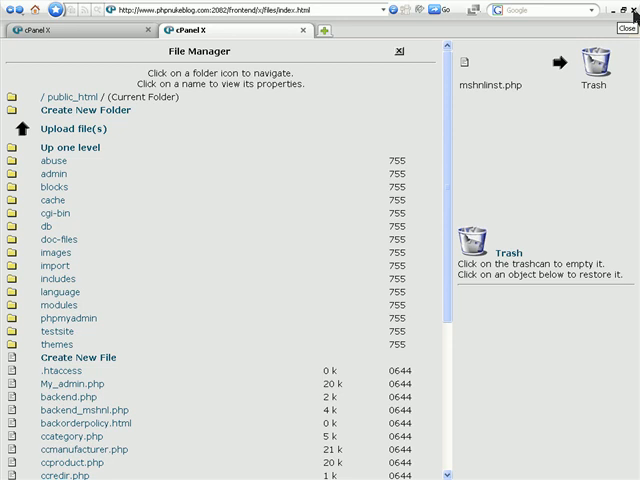
{"action": "left_click", "coordinate": [628, 12]}
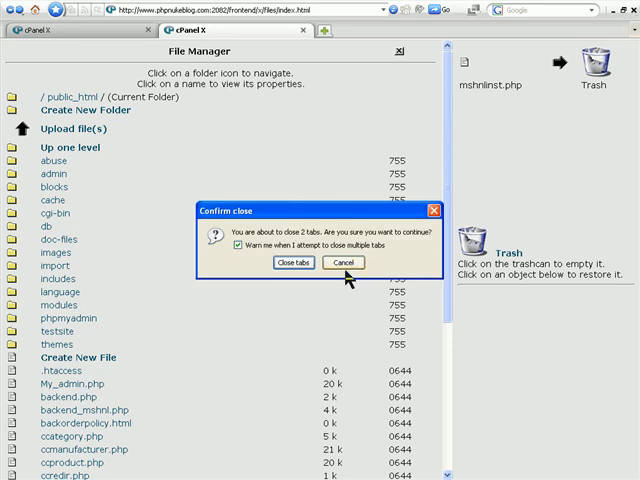
- Keep the tabs open, return to the Phpnuke Blog home page and enter the Administration area
{"action": "left_click", "coordinate": [344, 262]}
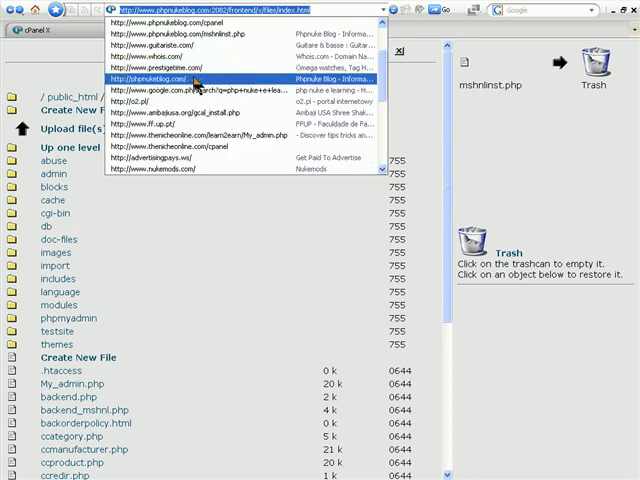
{"action": "left_click", "coordinate": [156, 80]}
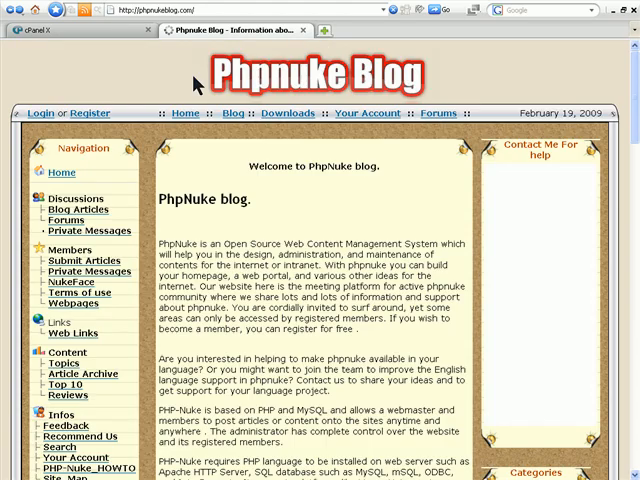
{"action": "scroll", "scroll_direction": "down", "scroll_amount": 3}
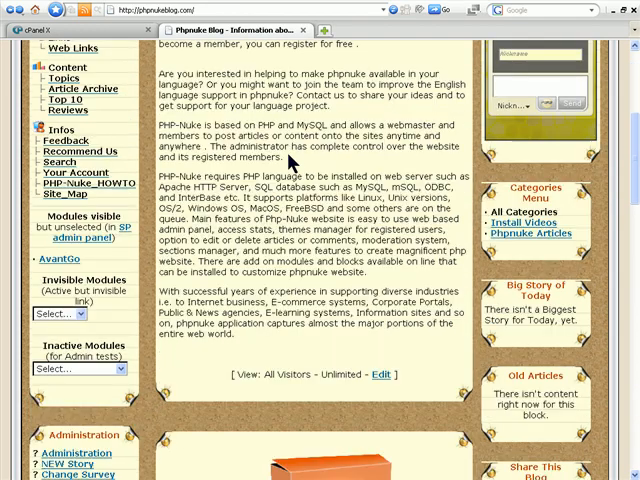
{"action": "scroll", "scroll_direction": "down", "scroll_amount": 3}
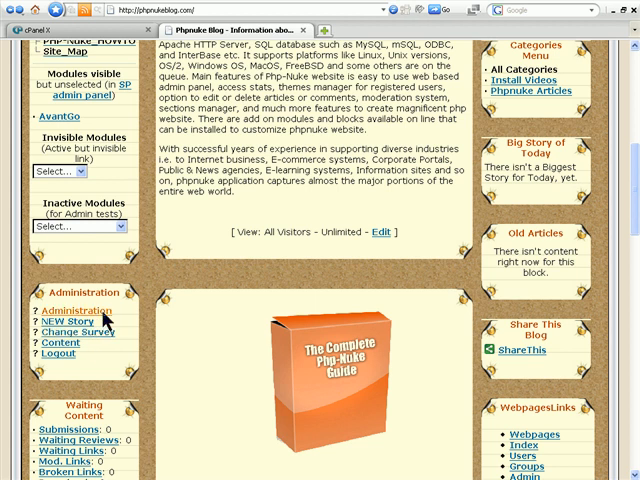
{"action": "left_click", "coordinate": [56, 308]}
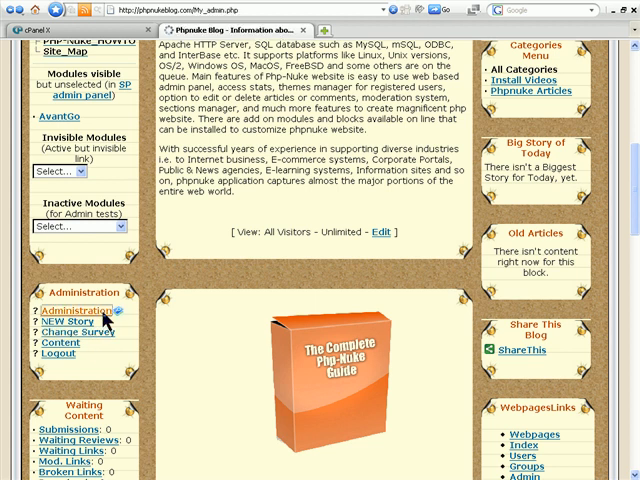
{"action": "left_click", "coordinate": [76, 308]}
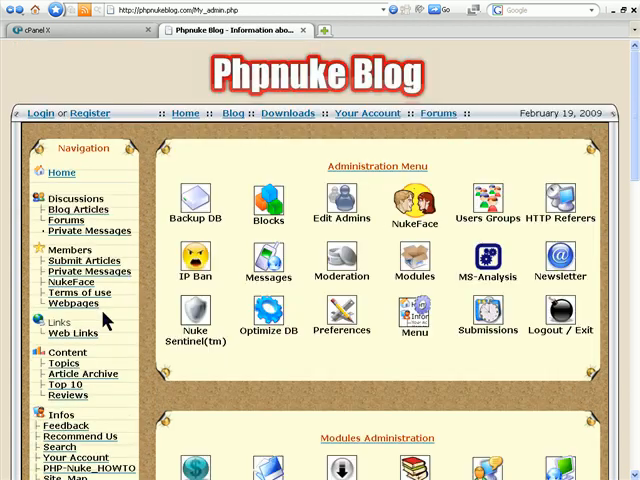
- Open HTML Newsletter under Modules Administration to show the Create Newsletter form
{"action": "scroll", "scroll_direction": "down", "scroll_amount": 3}
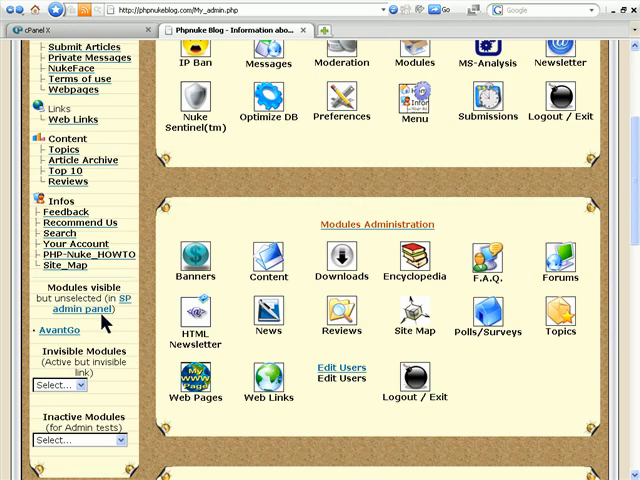
{"action": "mouse_move", "coordinate": [200, 320]}
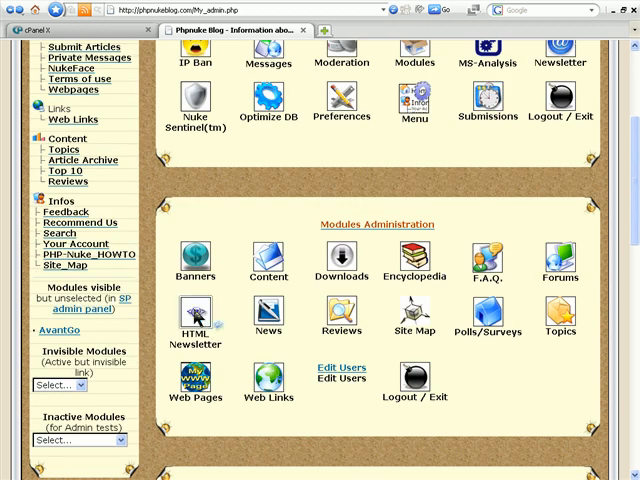
{"action": "left_click", "coordinate": [196, 314]}
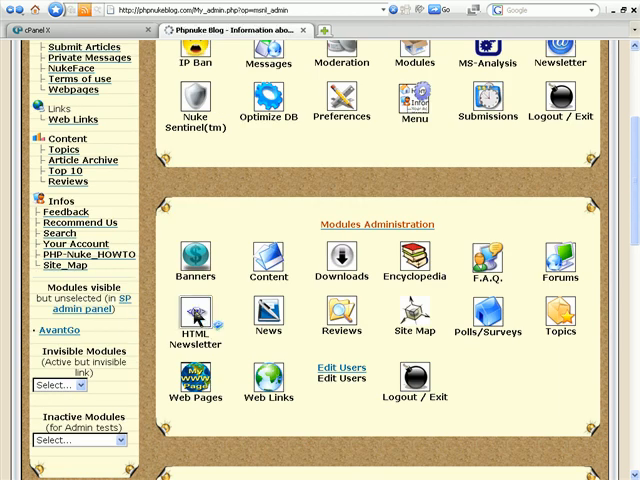
{"action": "left_click", "coordinate": [196, 316]}
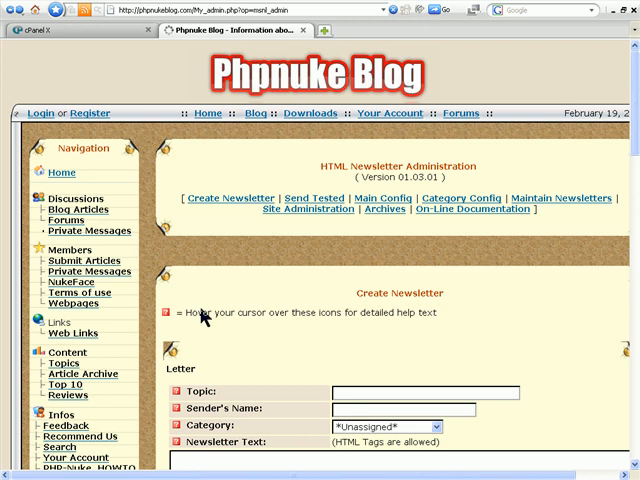
{"action": "mouse_move", "coordinate": [304, 216]}
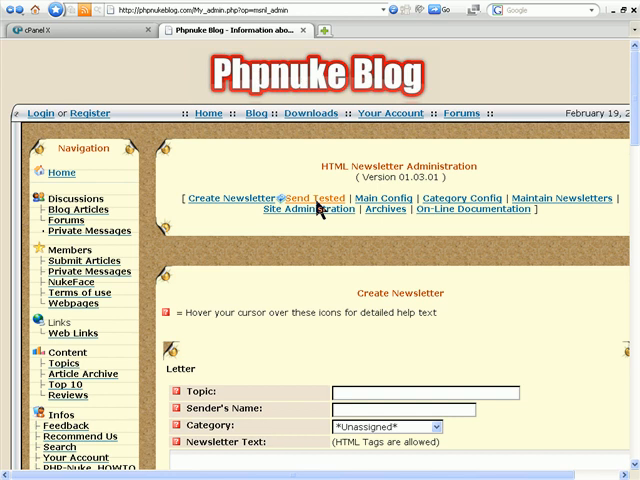
{"action": "mouse_move", "coordinate": [470, 204]}
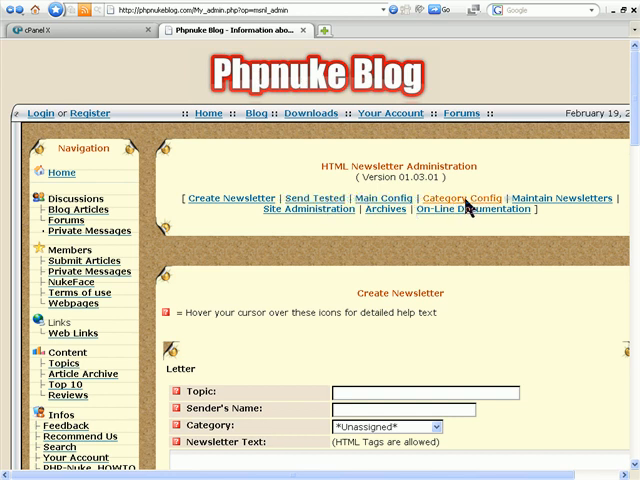
- Review the Main Config page's Module, Show and Block Options, including the download module name
{"action": "left_click", "coordinate": [384, 196]}
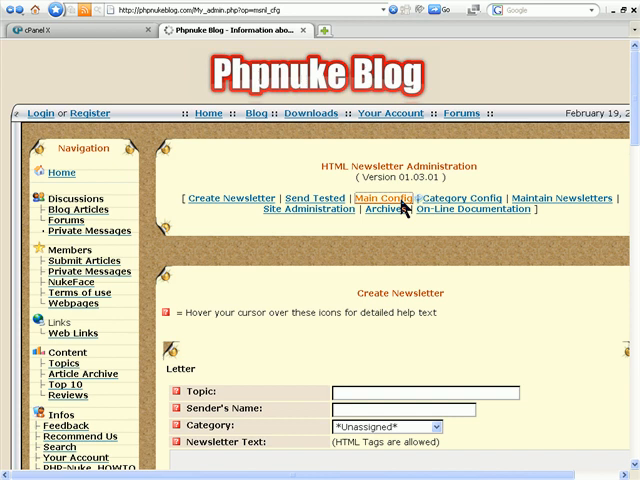
{"action": "left_click", "coordinate": [372, 198]}
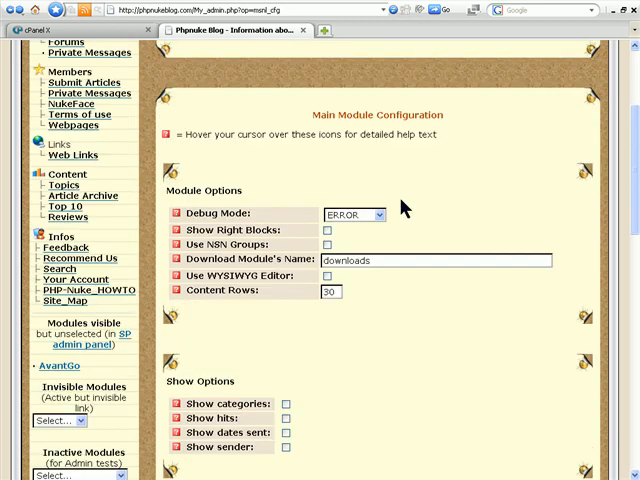
{"action": "scroll", "scroll_direction": "down", "scroll_amount": 3}
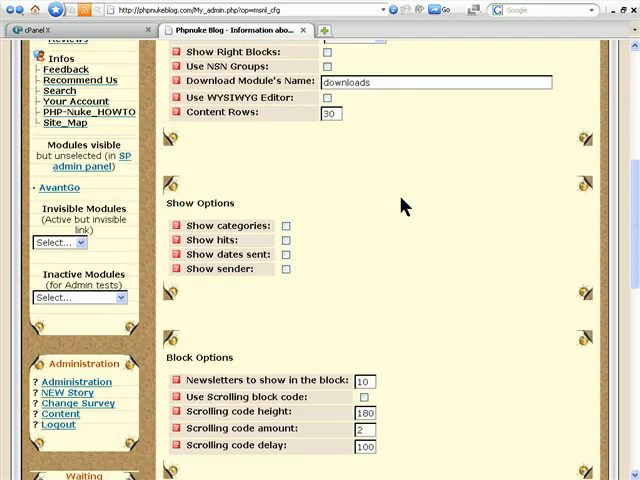
{"action": "scroll", "scroll_direction": "up", "scroll_amount": 3}
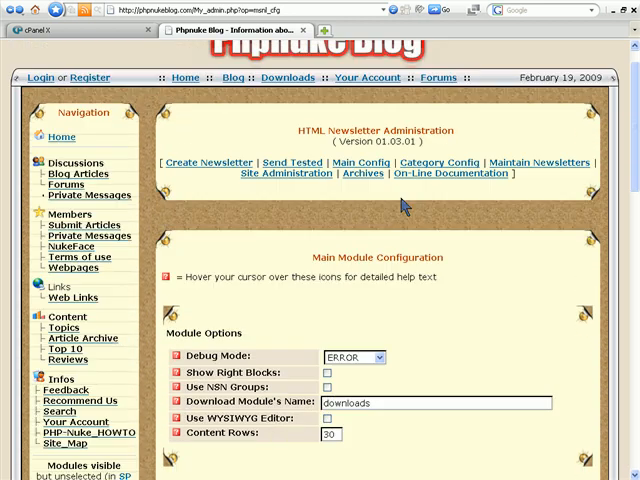
{"action": "mouse_move", "coordinate": [392, 200]}
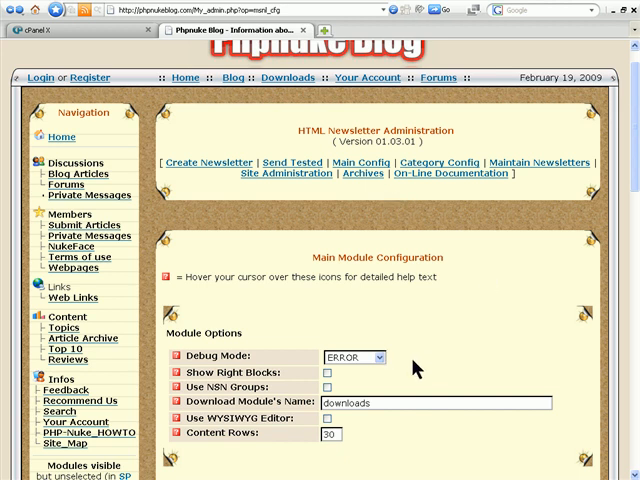
{"action": "scroll", "scroll_direction": "down", "scroll_amount": 3}
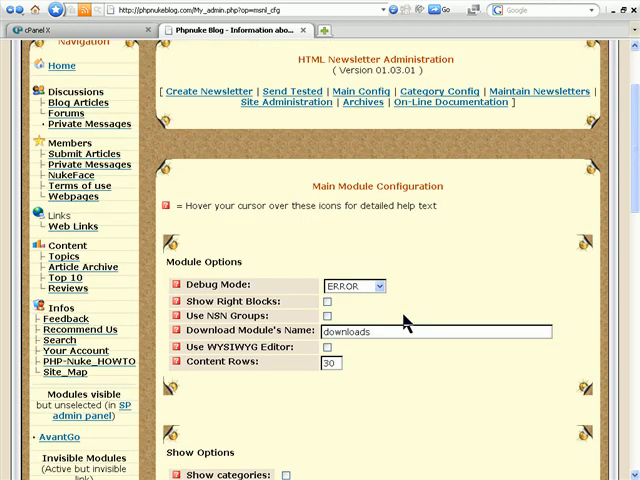
{"action": "scroll", "scroll_direction": "down", "scroll_amount": 3}
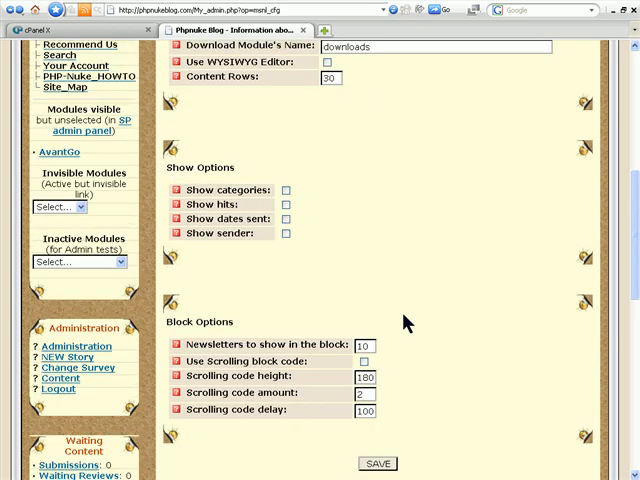
{"action": "scroll", "scroll_direction": "down", "scroll_amount": 3}
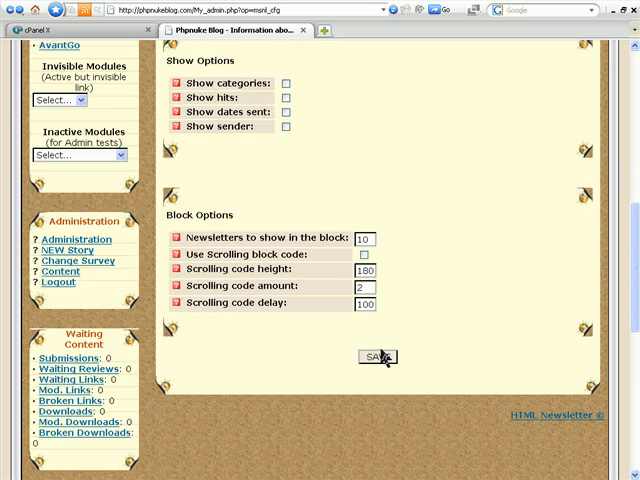
{"action": "scroll", "scroll_direction": "up", "scroll_amount": 3}
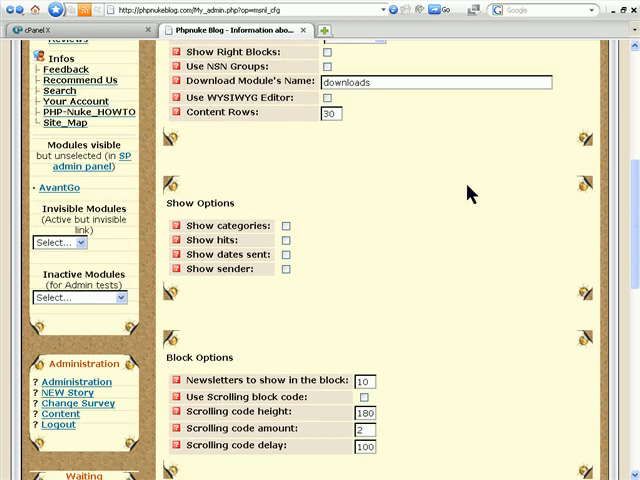
{"action": "scroll", "scroll_direction": "up", "scroll_amount": 3}
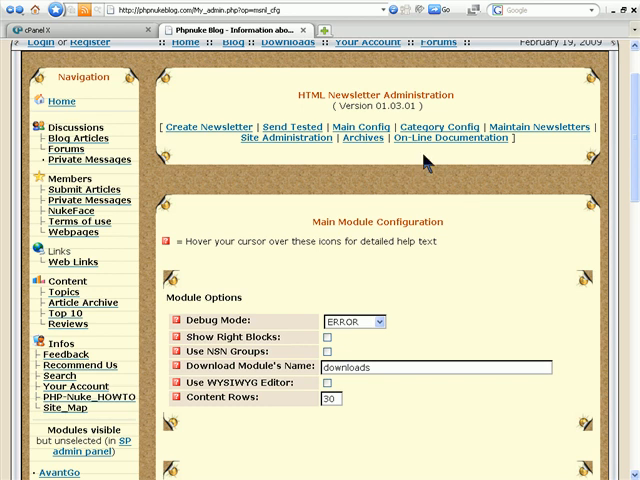
{"action": "mouse_move", "coordinate": [524, 138]}
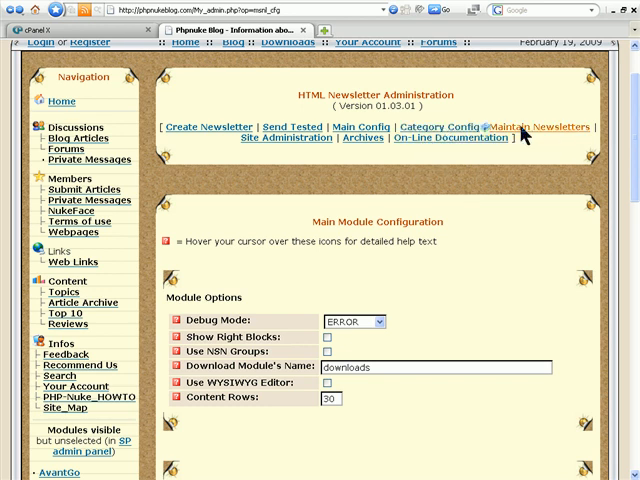
{"action": "mouse_move", "coordinate": [536, 128]}
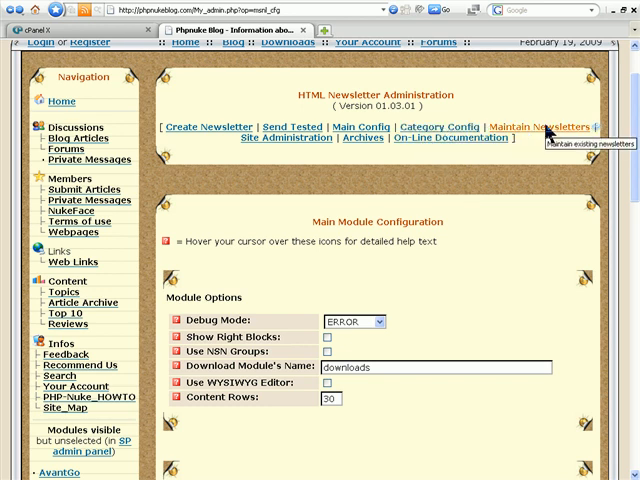
{"action": "mouse_move", "coordinate": [400, 144]}
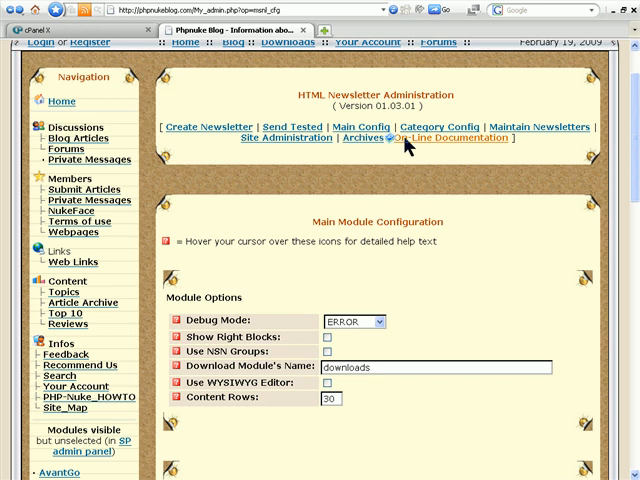
{"action": "mouse_move", "coordinate": [292, 128]}
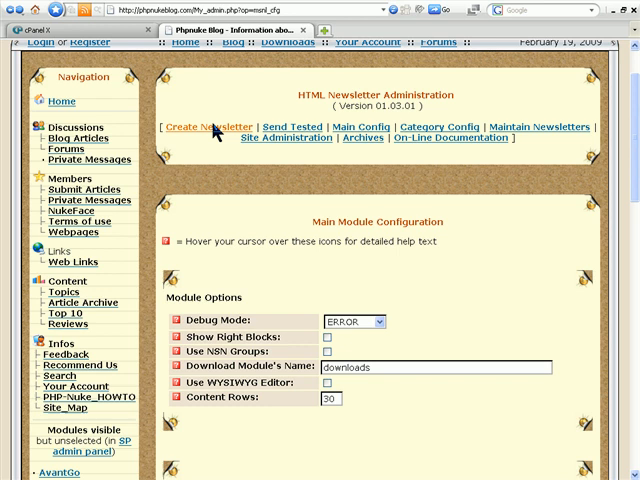
- Go to the Create Newsletter section from the administration menu
{"action": "left_click", "coordinate": [200, 128]}
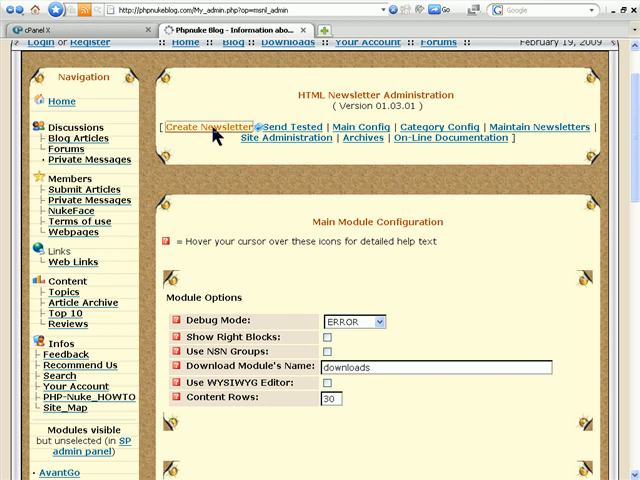
- Show the Create Newsletter form's topic field and the available Category choices
{"action": "left_click", "coordinate": [204, 126]}
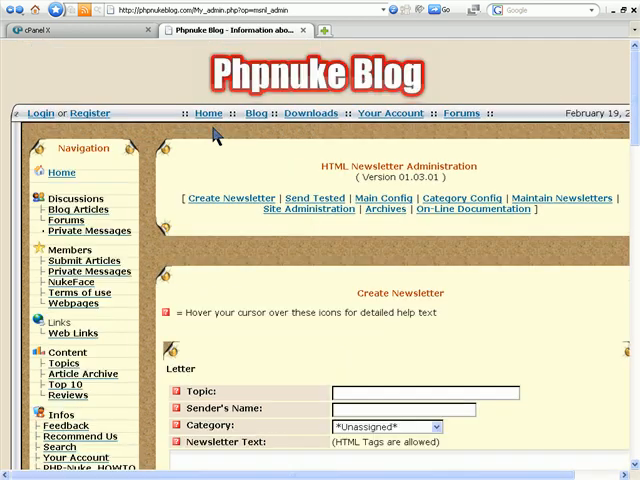
{"action": "scroll", "scroll_direction": "down", "scroll_amount": 3}
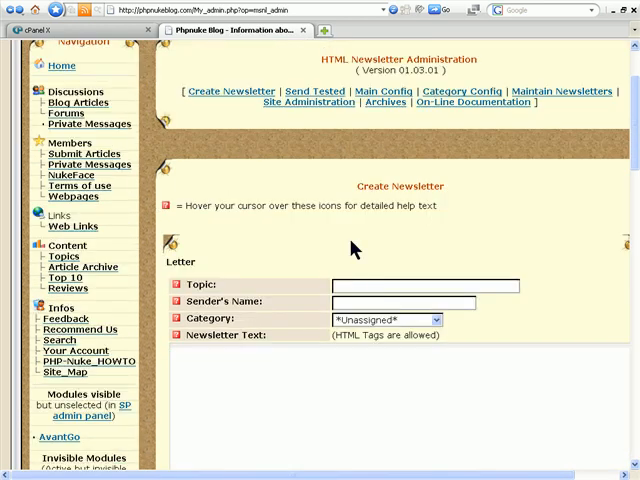
{"action": "mouse_move", "coordinate": [360, 320]}
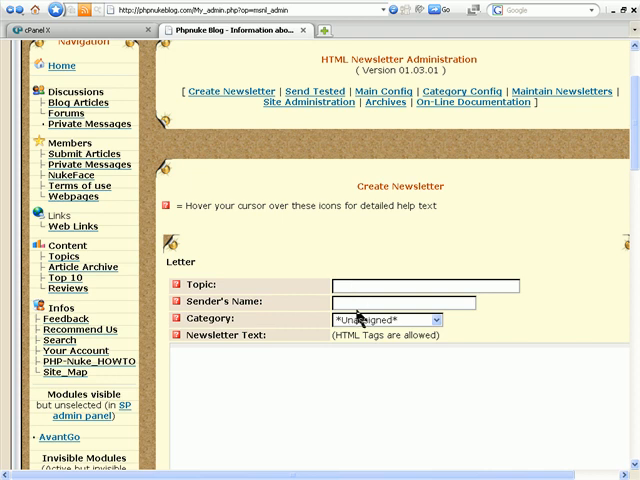
{"action": "left_click", "coordinate": [432, 320]}
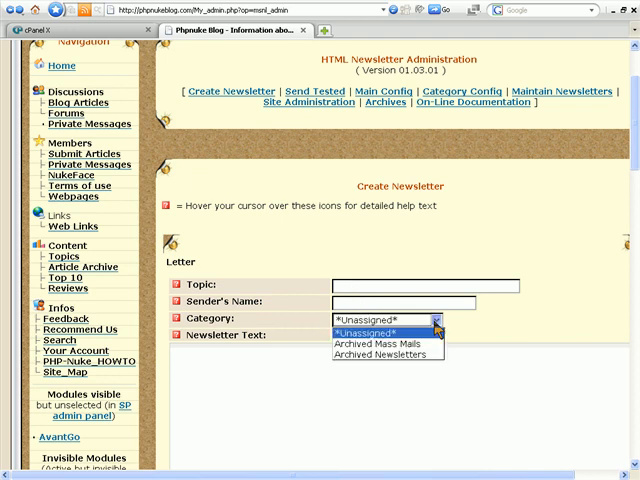
{"action": "mouse_move", "coordinate": [384, 356]}
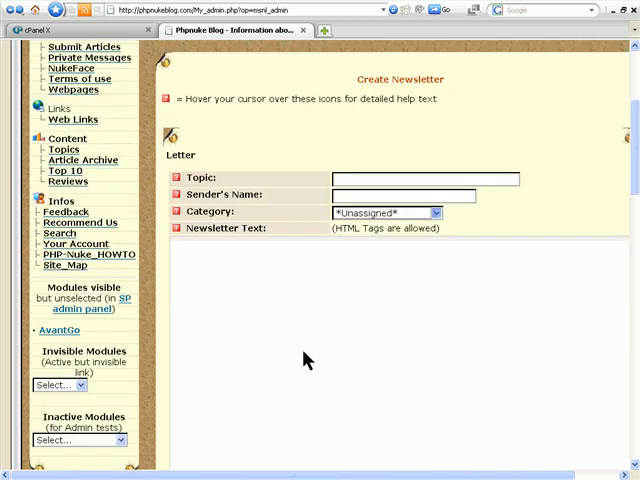
- Review the form's templates, stats, latest items, sponsor and recipient options down to Preview and Send
{"action": "scroll", "scroll_direction": "down", "scroll_amount": 3}
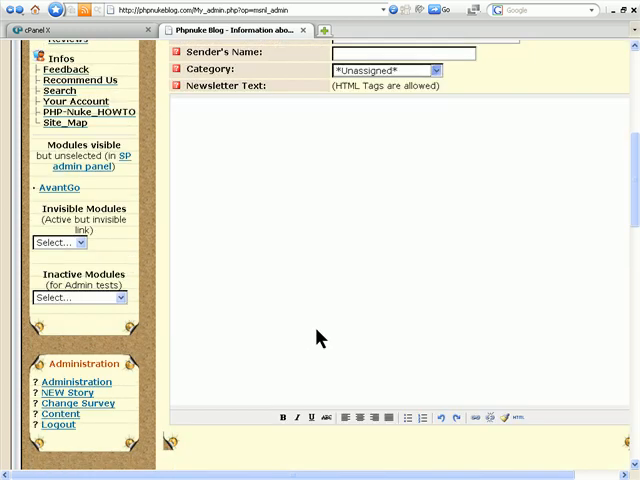
{"action": "scroll", "scroll_direction": "down", "scroll_amount": 3}
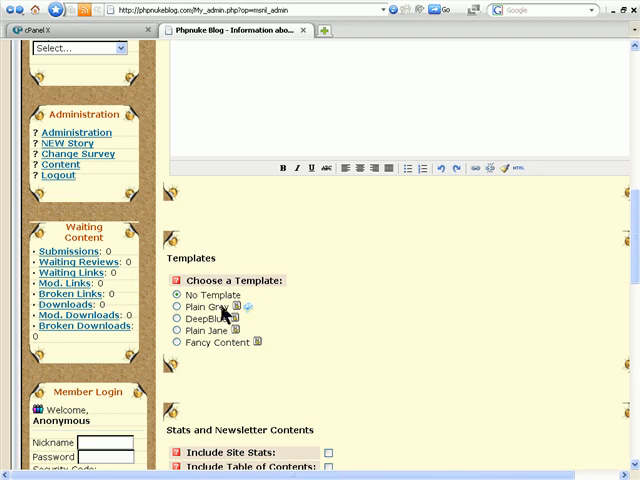
{"action": "mouse_move", "coordinate": [340, 330]}
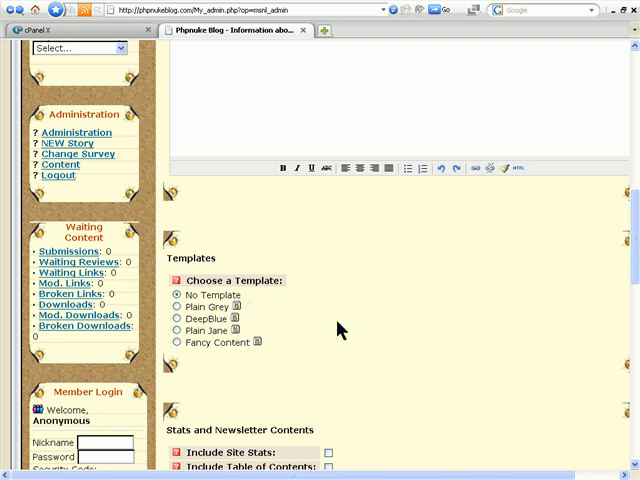
{"action": "scroll", "scroll_direction": "down", "scroll_amount": 3}
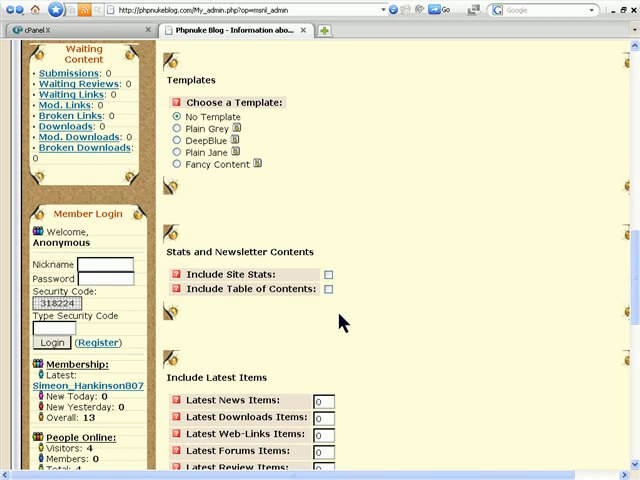
{"action": "scroll", "scroll_direction": "down", "scroll_amount": 3}
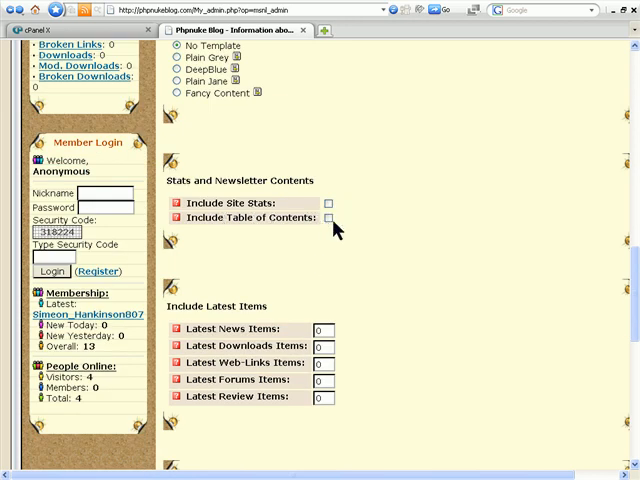
{"action": "mouse_move", "coordinate": [338, 370]}
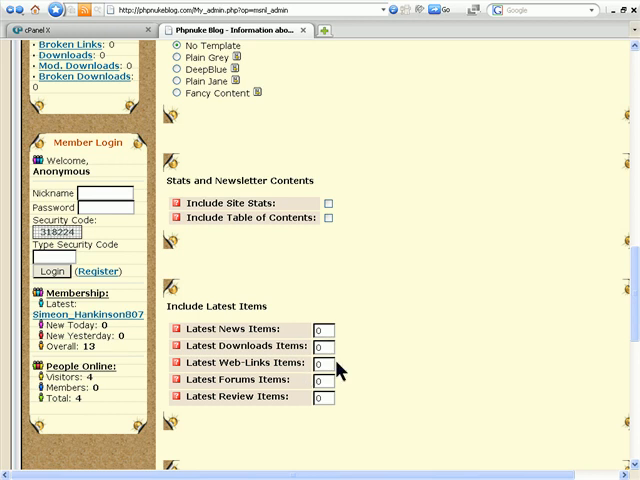
{"action": "scroll", "scroll_direction": "down", "scroll_amount": 3}
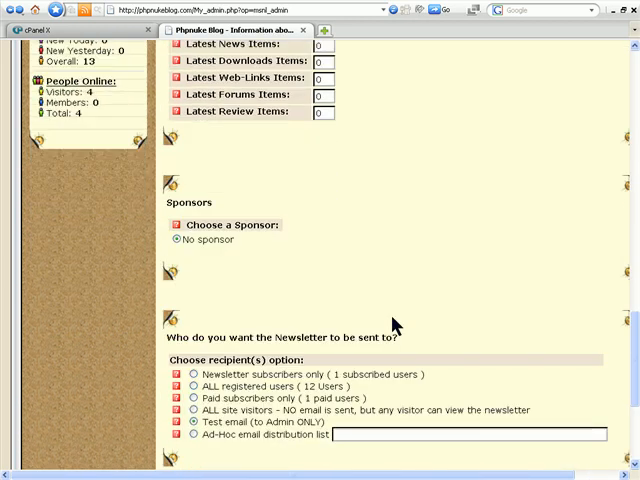
{"action": "scroll", "scroll_direction": "down", "scroll_amount": 3}
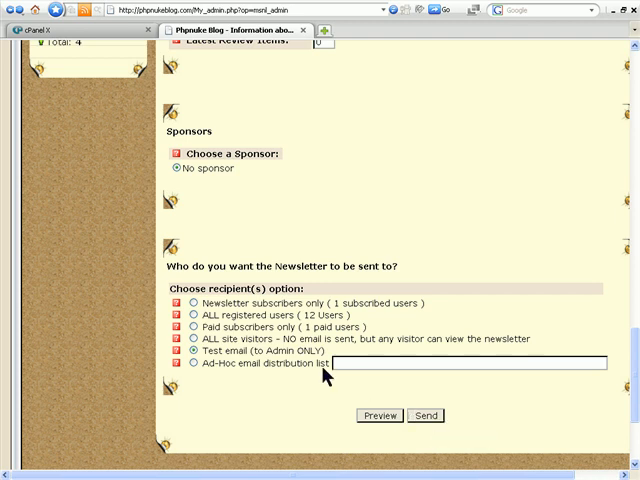
{"action": "mouse_move", "coordinate": [424, 196]}
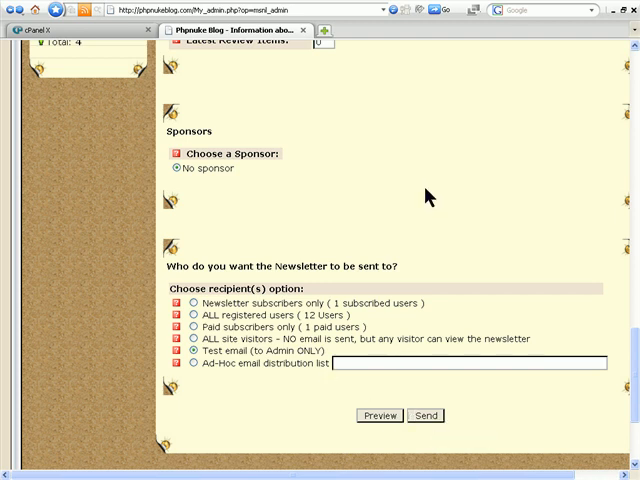